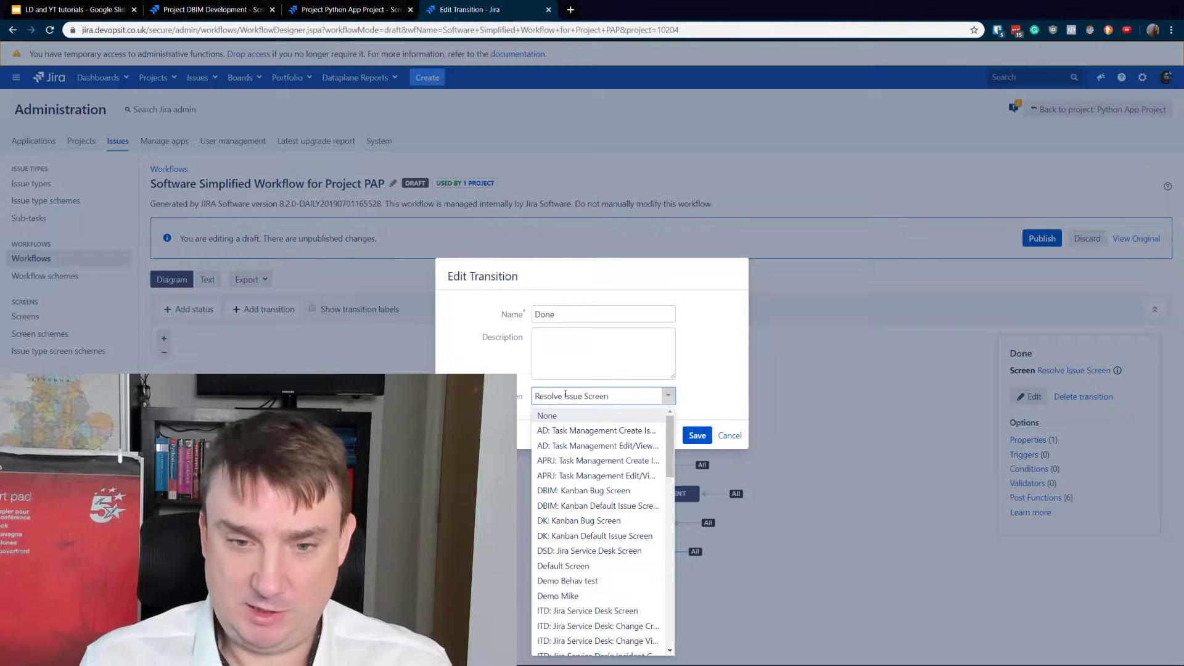
- Save the Done transition with Resolve Issue Screen selected as its screen
left_click(697, 435)
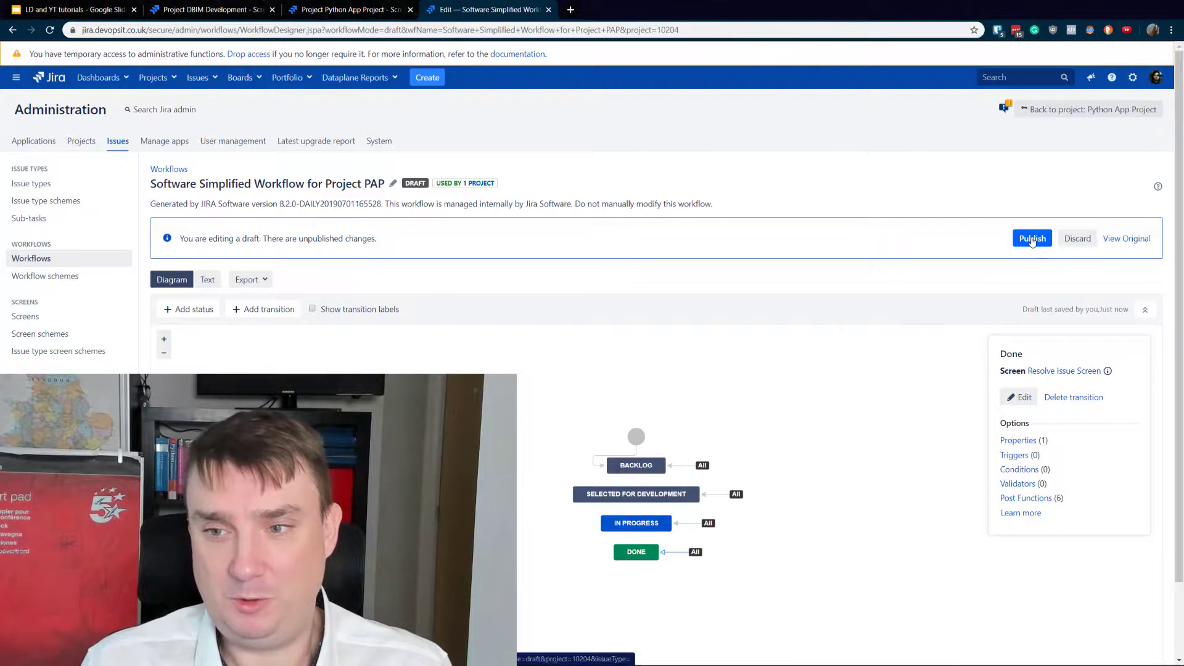
mouse_move(743, 265)
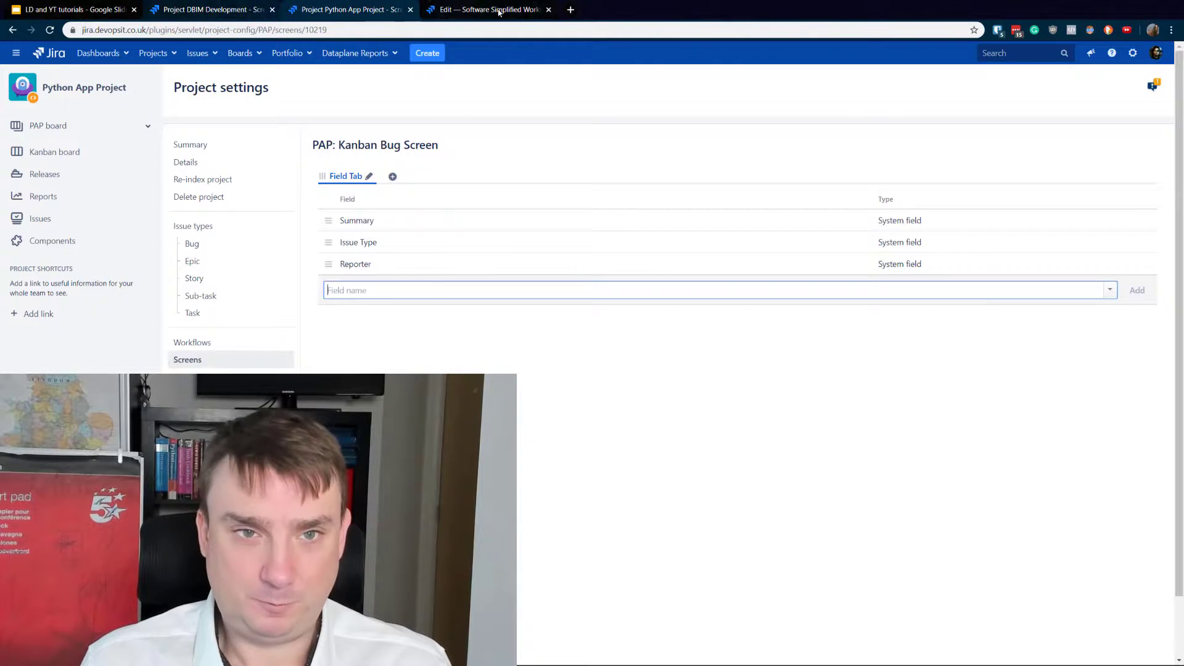
- Leave the draft workflow and open the Python App Project's Kanban board
left_click(492, 10)
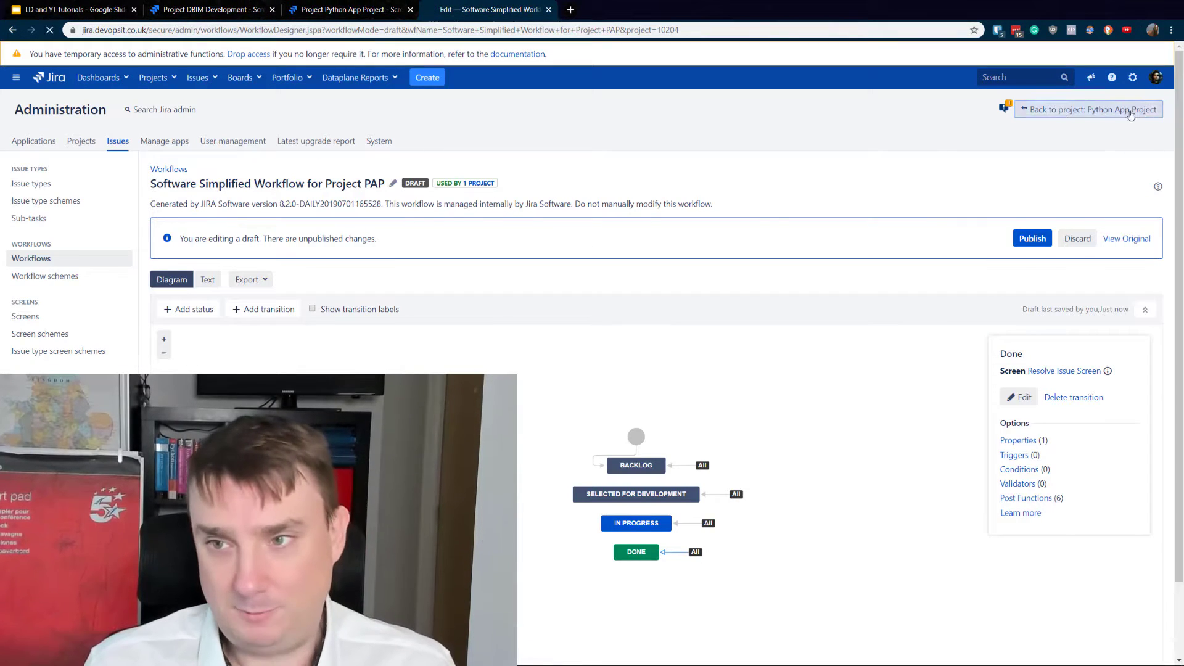
left_click(1090, 109)
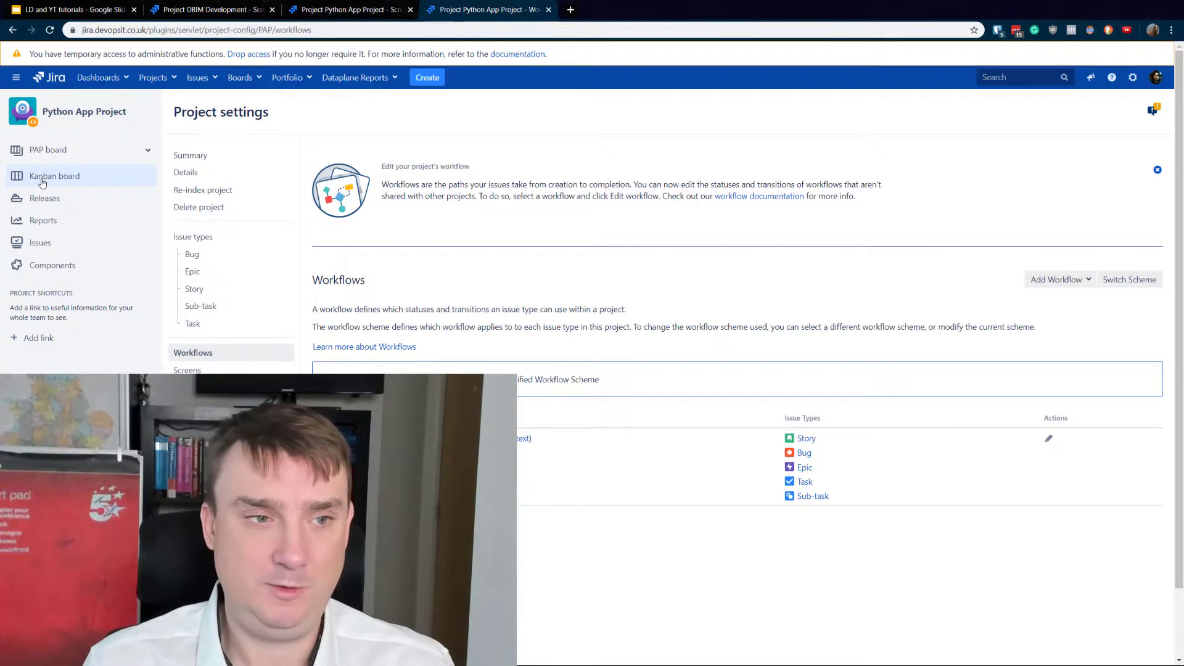
left_click(54, 176)
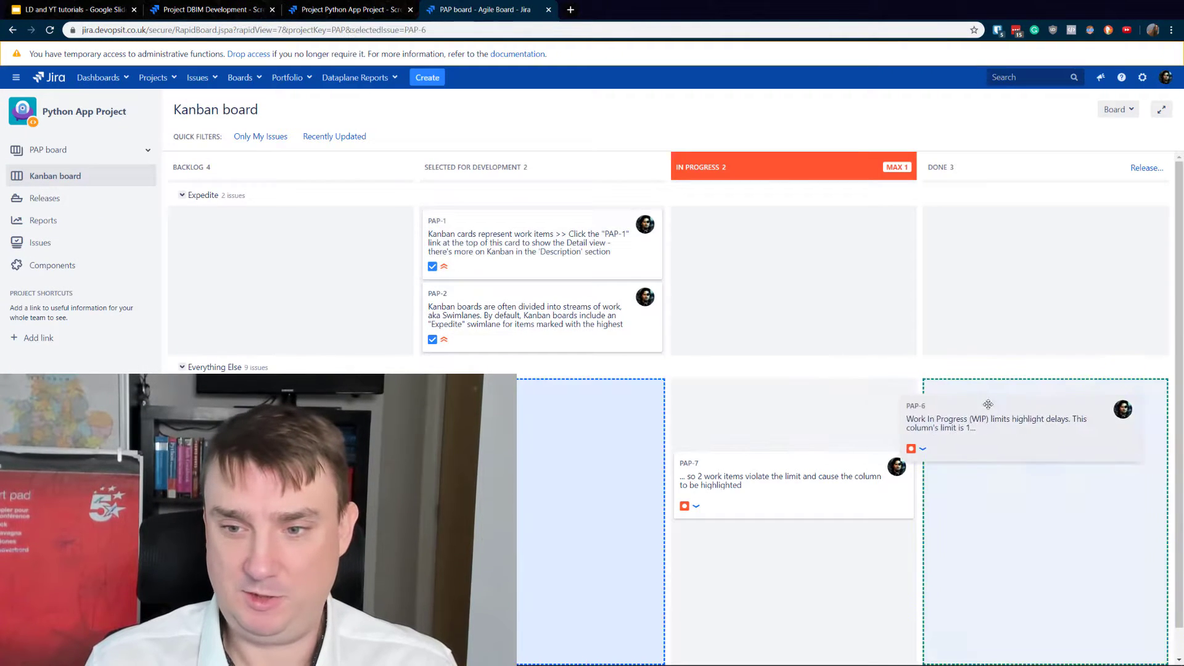